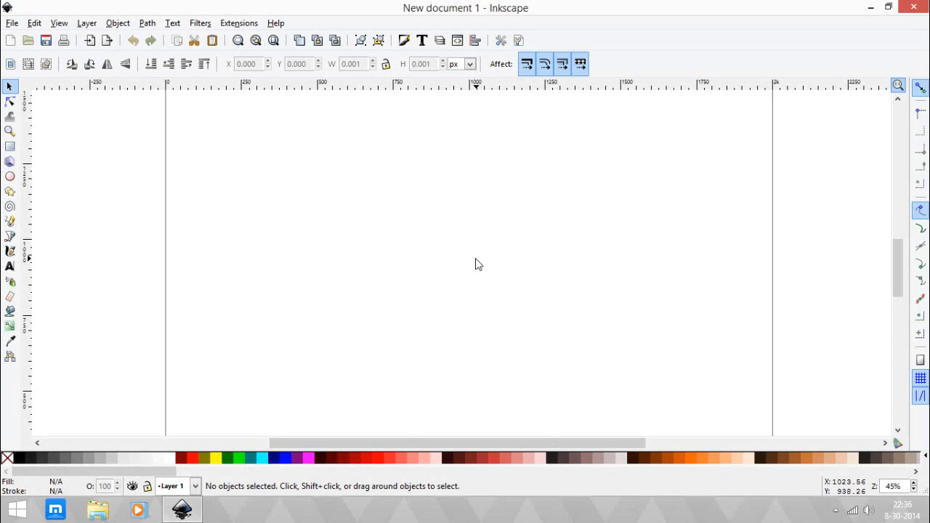
pyautogui.moveTo(468, 253)
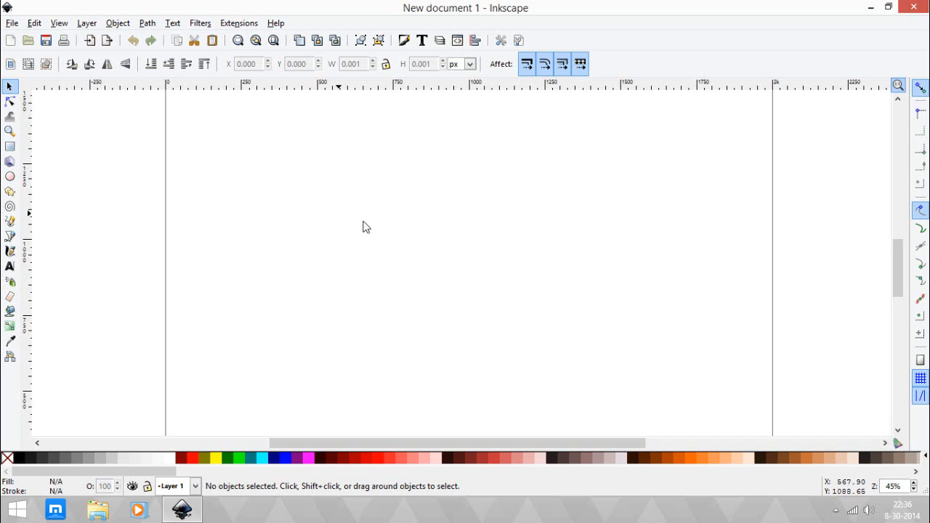
pyautogui.moveTo(372, 229)
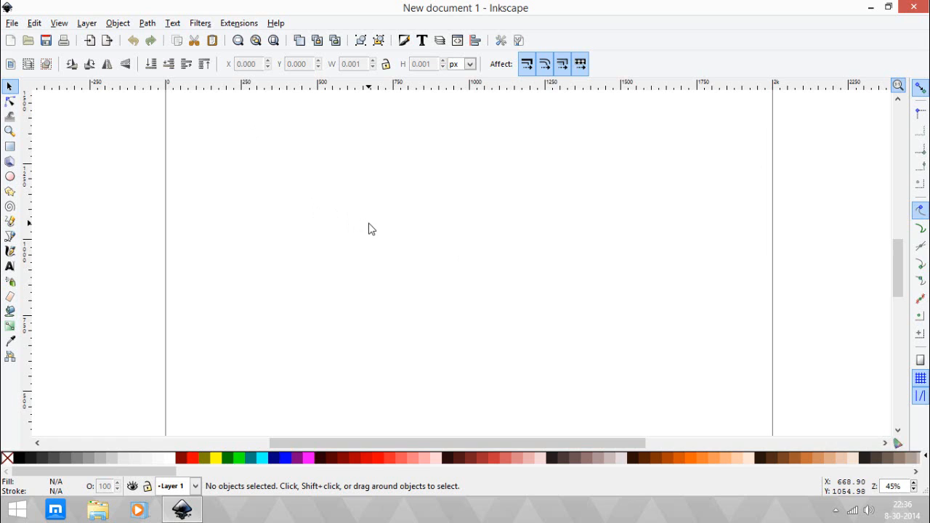
pyautogui.moveTo(10, 176)
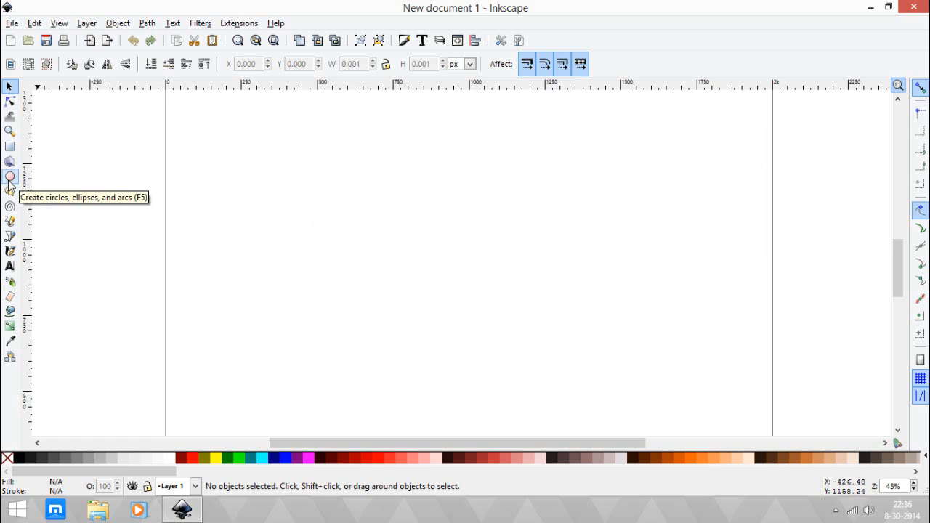
# Step: Draw a solid black circle in the upper area of the page
pyautogui.click(8, 177)
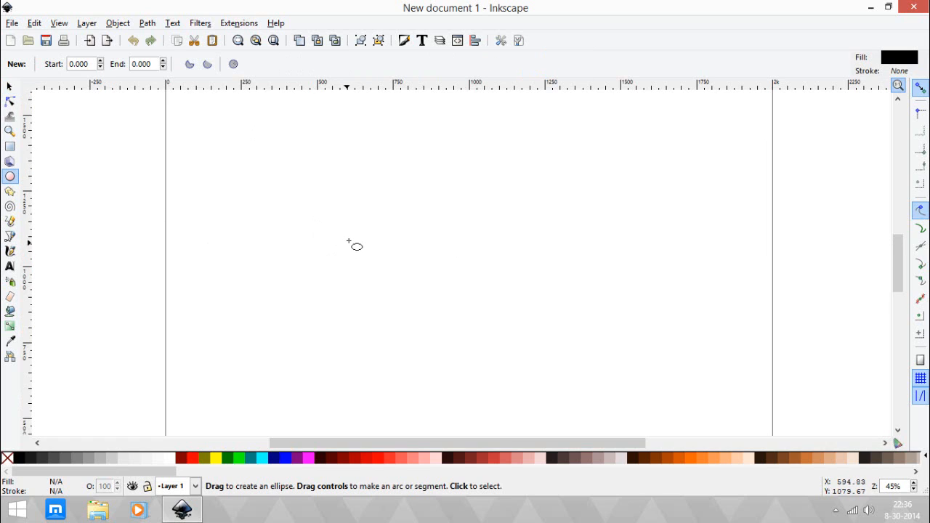
pyautogui.moveTo(378, 195)
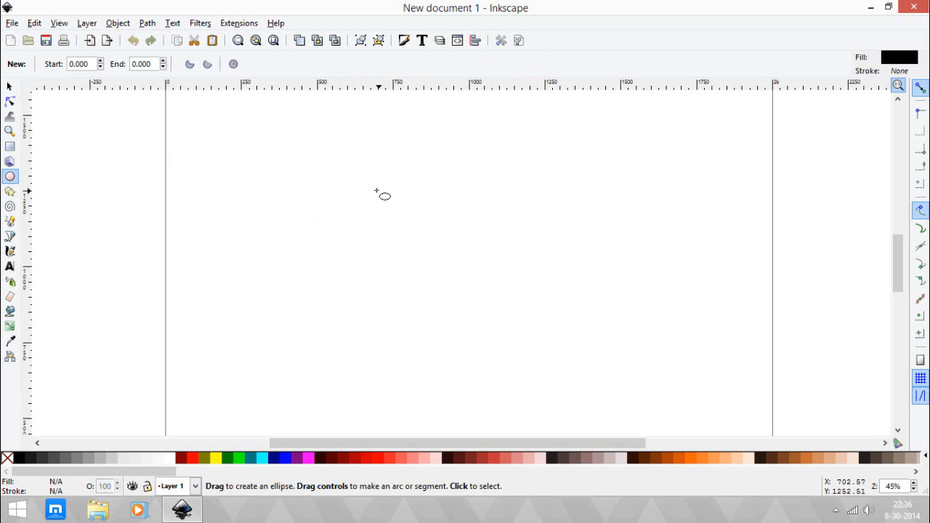
pyautogui.moveTo(363, 167); pyautogui.dragTo(451, 255)
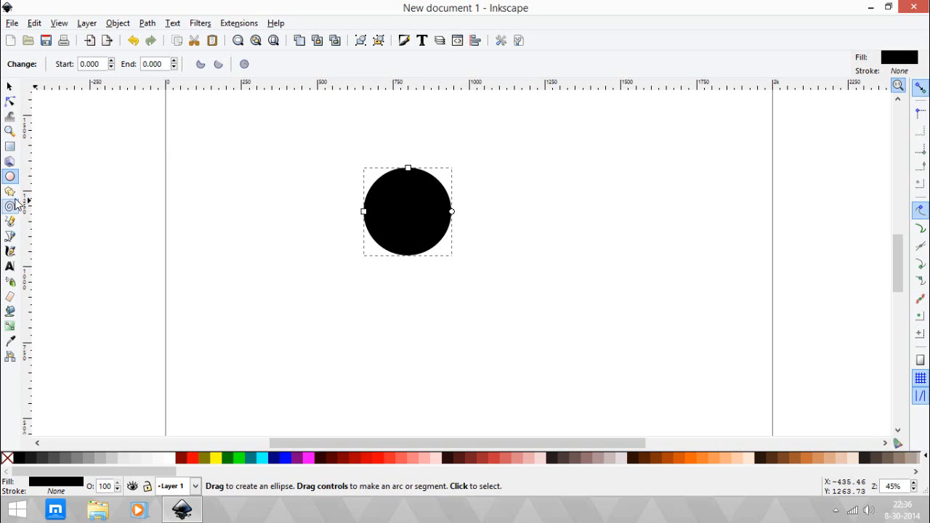
pyautogui.click(8, 192)
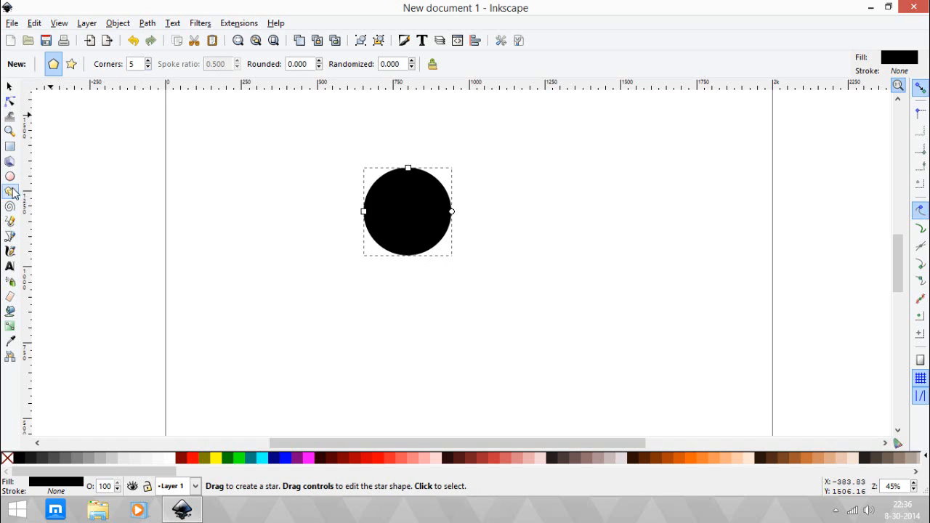
# Step: Draw a three-cornered downward-pointing triangle to the right of the circle
pyautogui.click(146, 67)
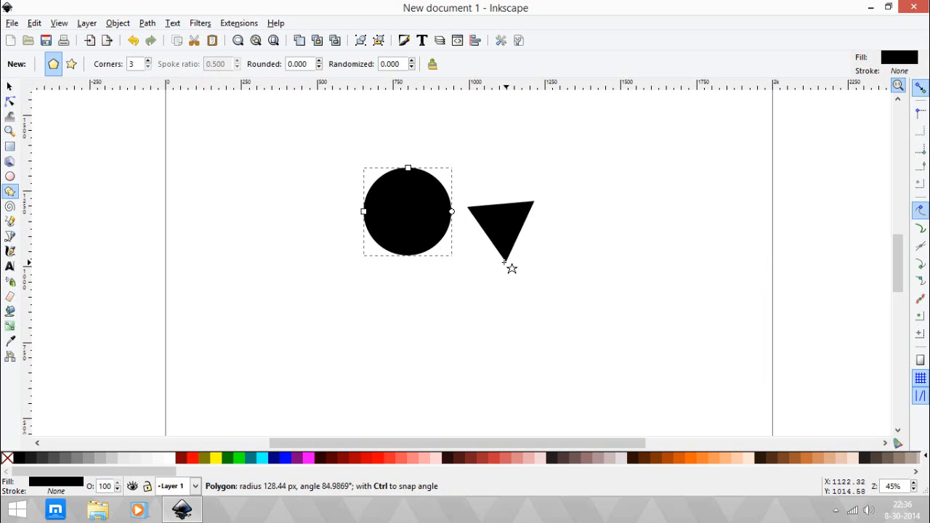
pyautogui.moveTo(503, 261); pyautogui.dragTo(510, 291)
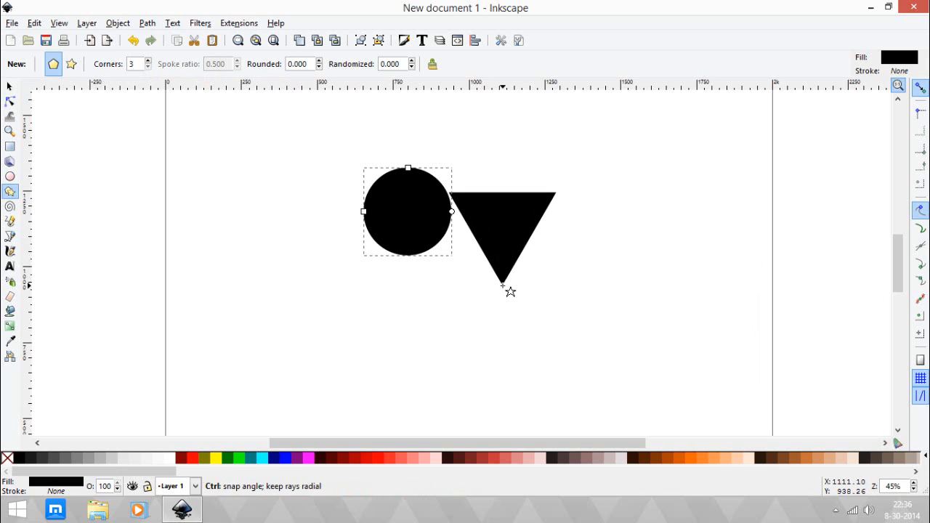
pyautogui.moveTo(503, 292)
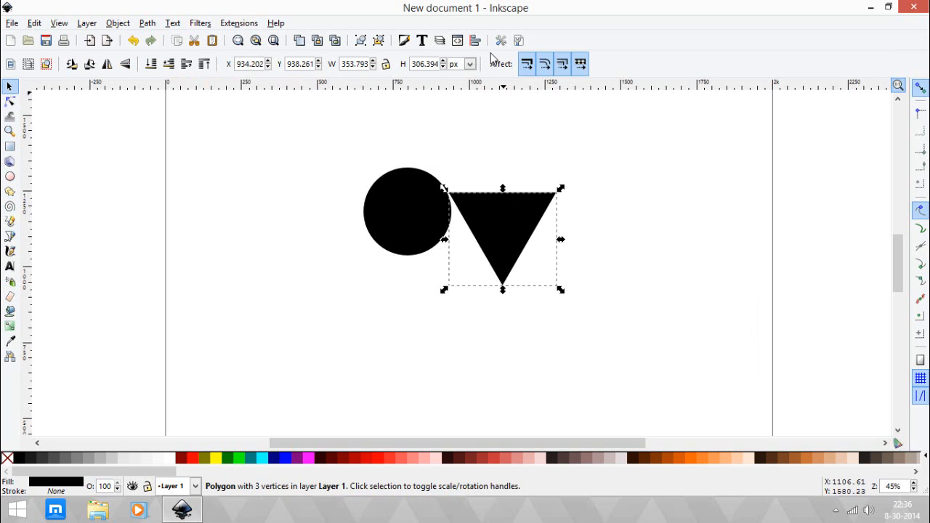
pyautogui.moveTo(474, 41)
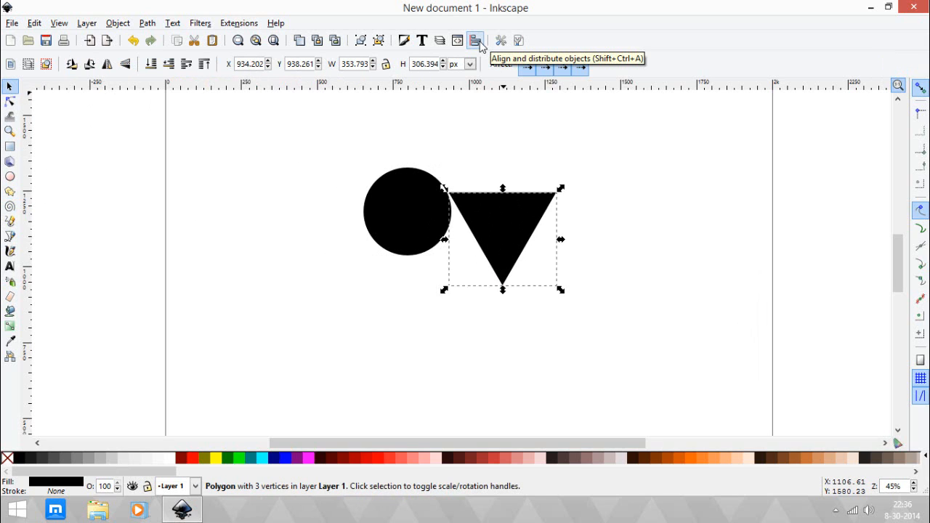
# Step: With Align and Distribute open, shift the triangle down beneath the circle
pyautogui.click(476, 41)
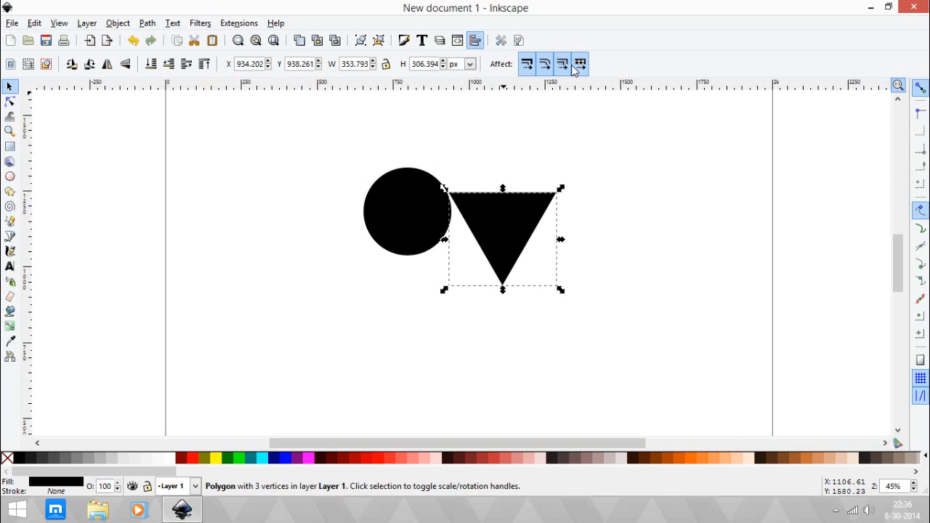
pyautogui.click(474, 41)
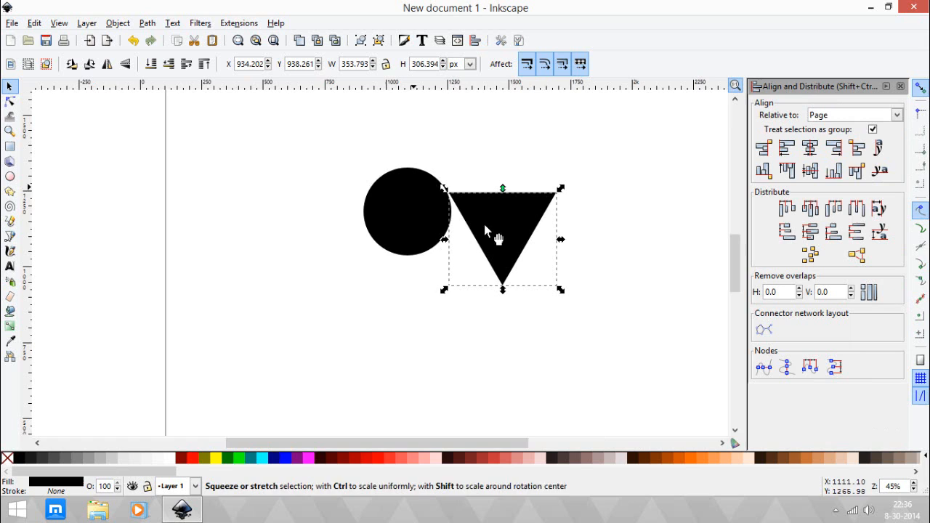
pyautogui.click(501, 232)
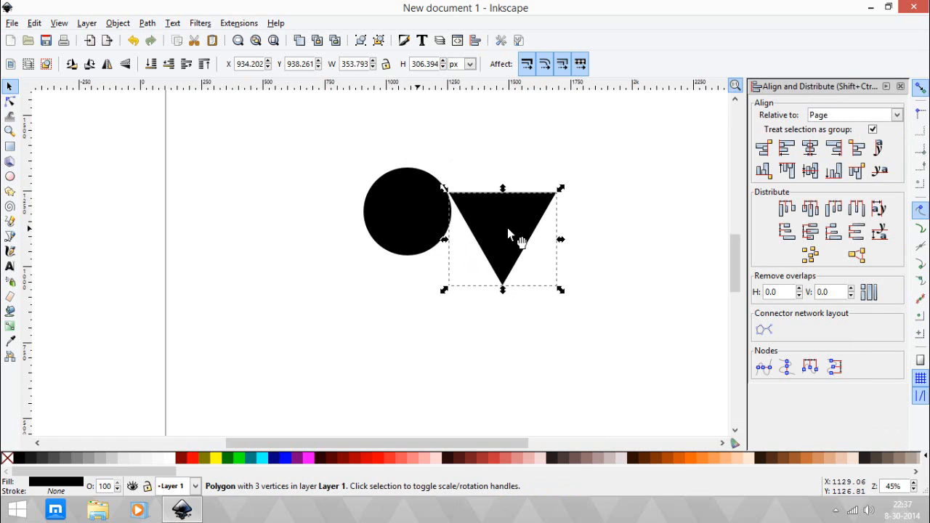
pyautogui.click(809, 150)
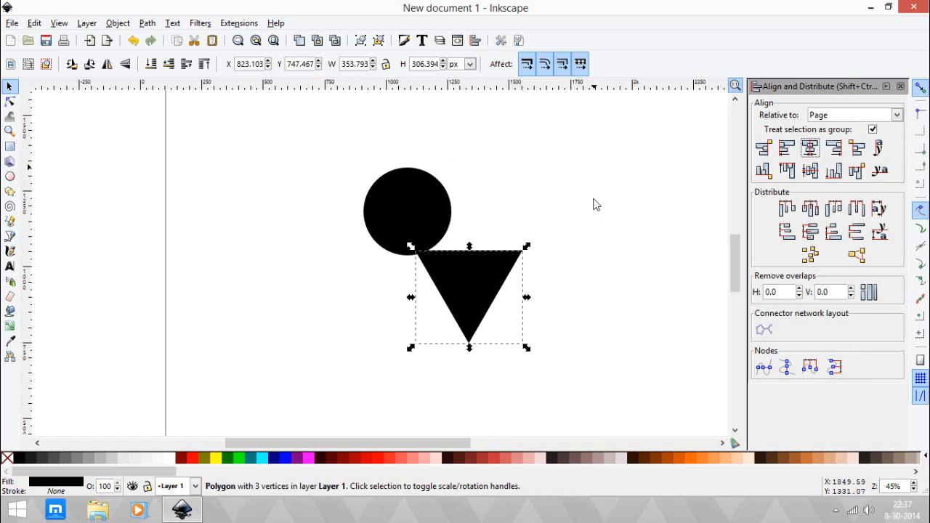
# Step: Move the circle onto the left corner of the triangle's top edge
pyautogui.click(412, 211)
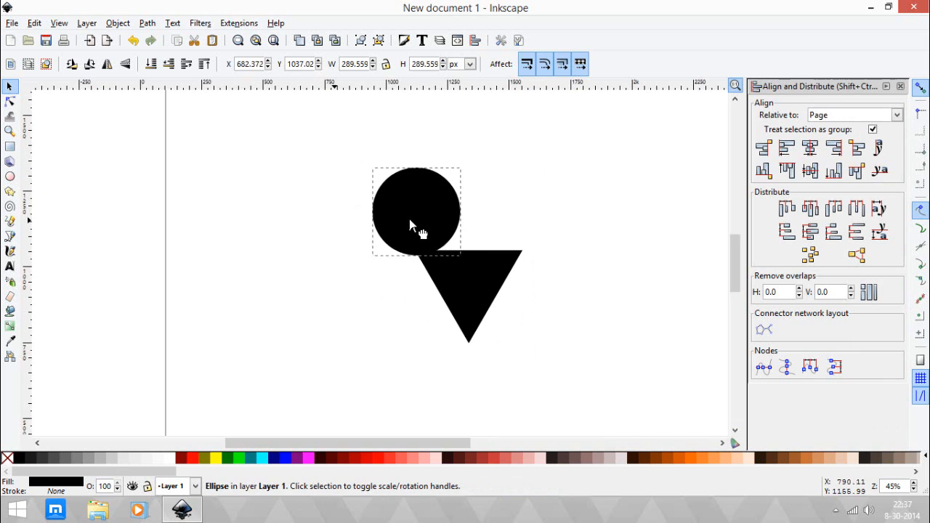
pyautogui.click(811, 148)
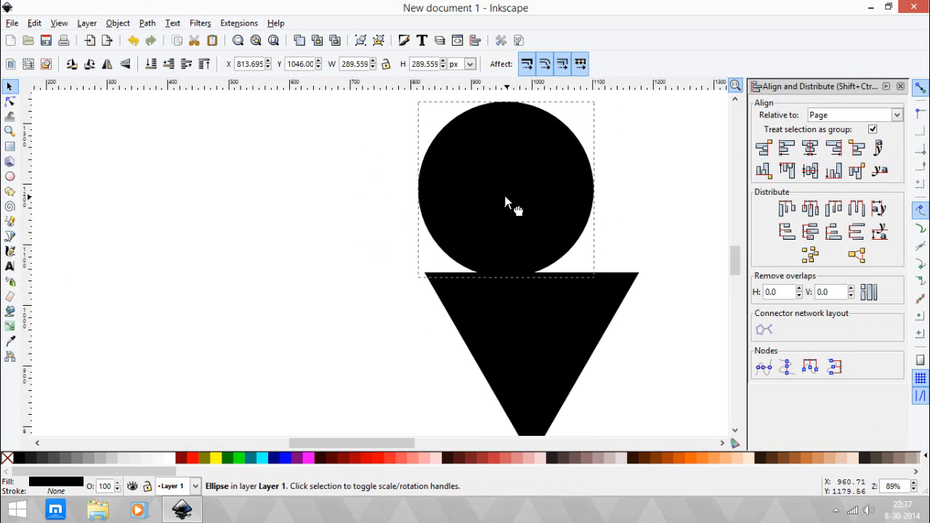
pyautogui.moveTo(507, 202); pyautogui.dragTo(486, 220)
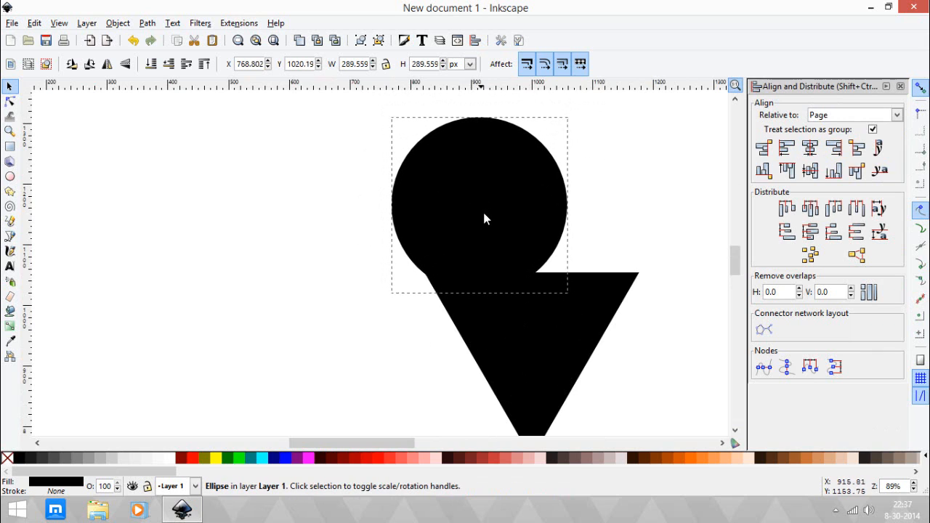
pyautogui.moveTo(487, 219); pyautogui.dragTo(493, 227)
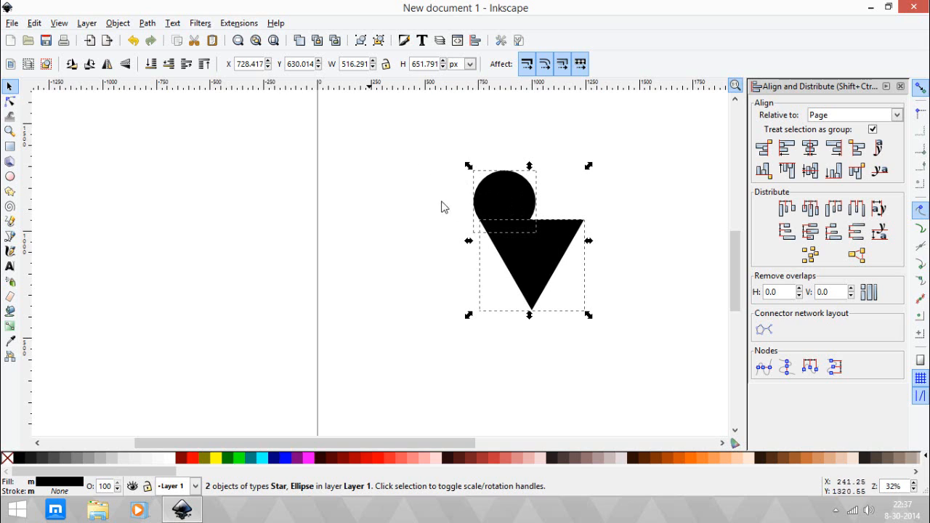
# Step: Use a Path boolean operation to cut the circle out of the triangle as one shape
pyautogui.click(121, 22)
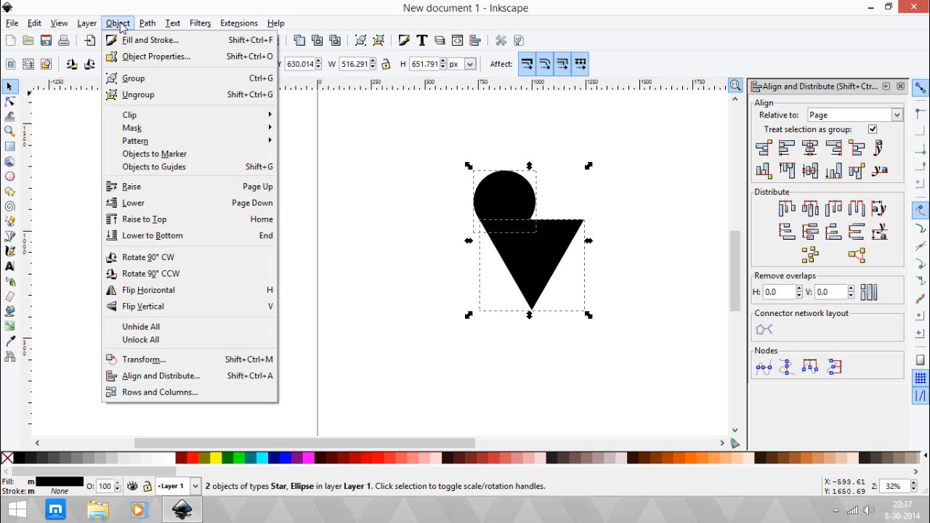
pyautogui.click(148, 22)
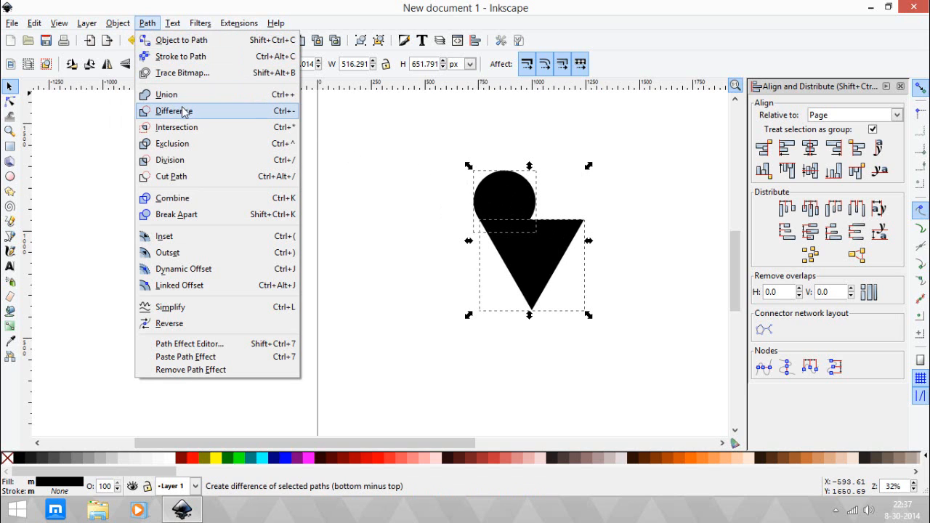
pyautogui.click(172, 110)
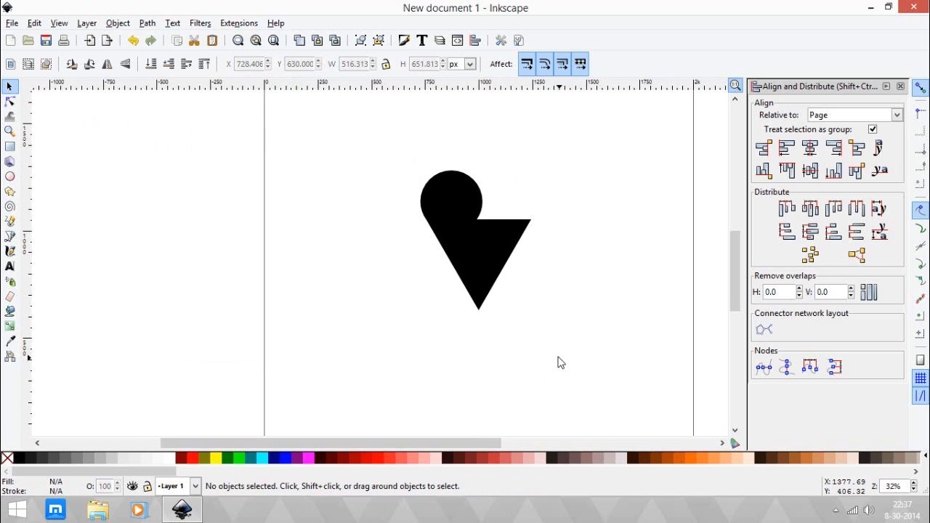
# Step: Cover the right half of the black shape with a rectangle and cut it away
pyautogui.click(8, 145)
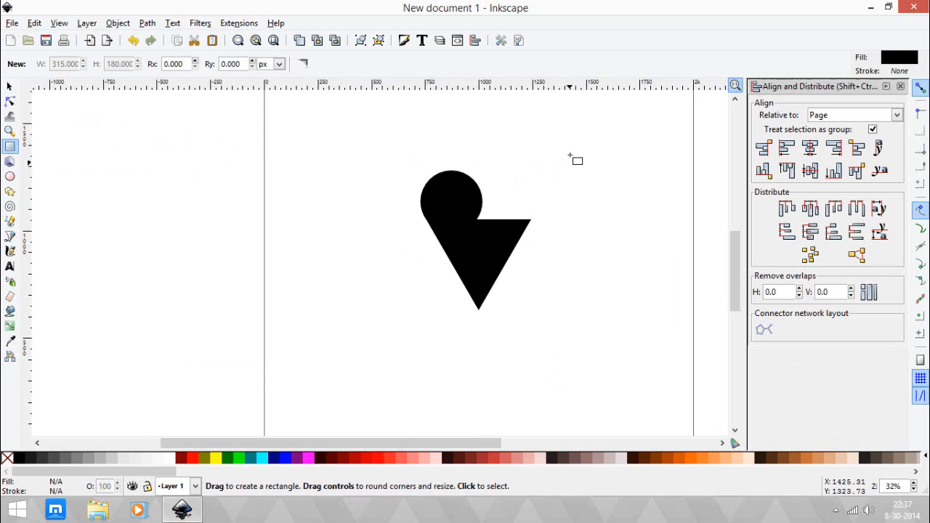
pyautogui.moveTo(468, 134); pyautogui.dragTo(582, 335)
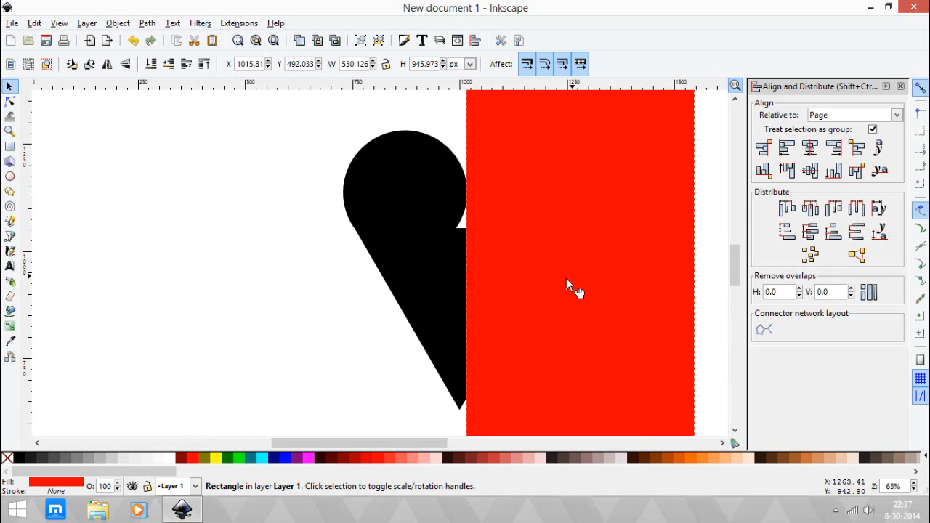
pyautogui.moveTo(578, 291); pyautogui.dragTo(569, 303)
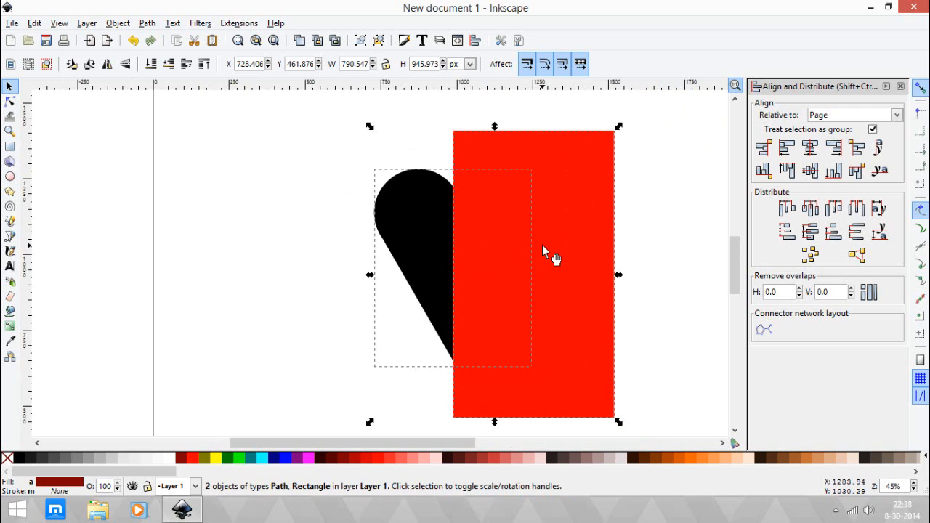
pyautogui.click(146, 23)
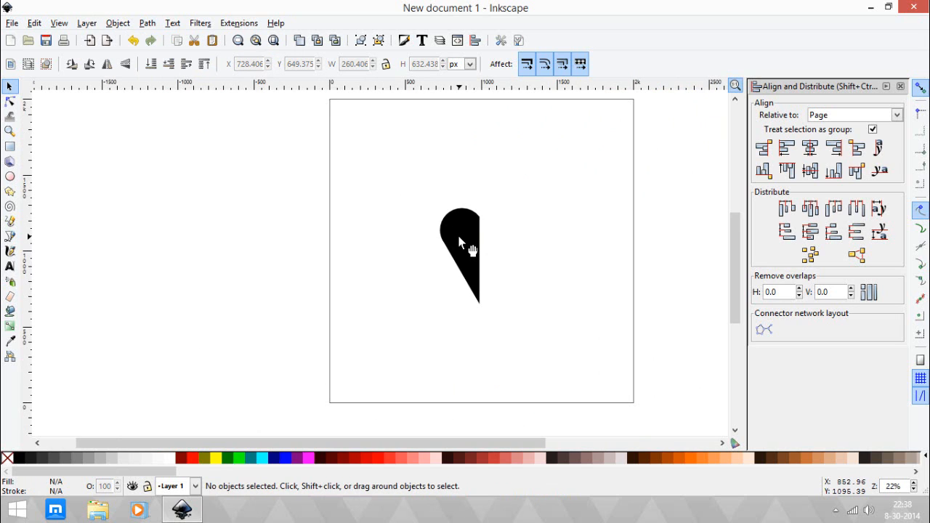
# Step: Select the remaining left half-heart path
pyautogui.click(461, 244)
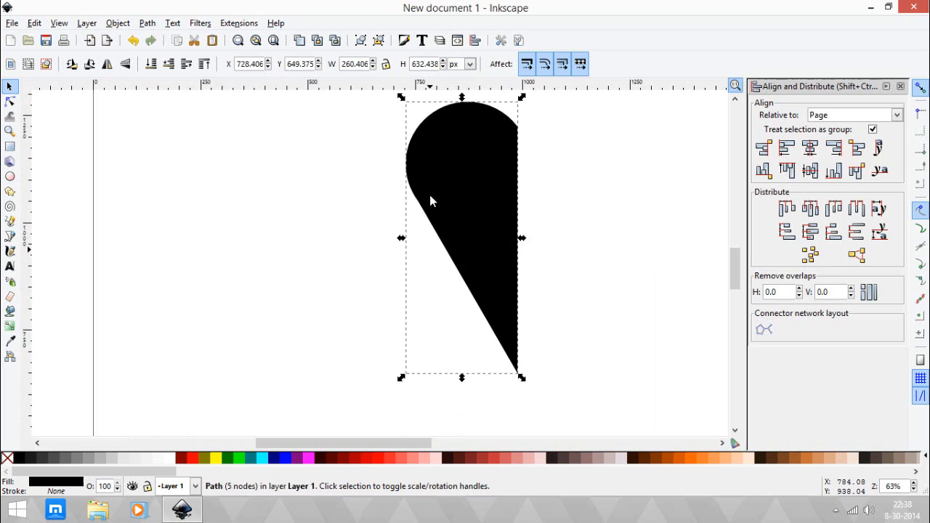
pyautogui.moveTo(433, 221)
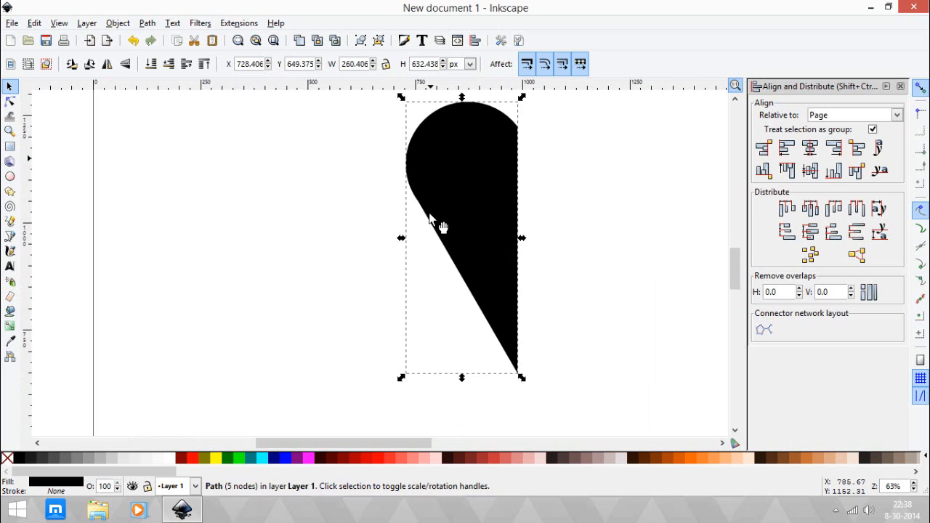
pyautogui.moveTo(398, 227)
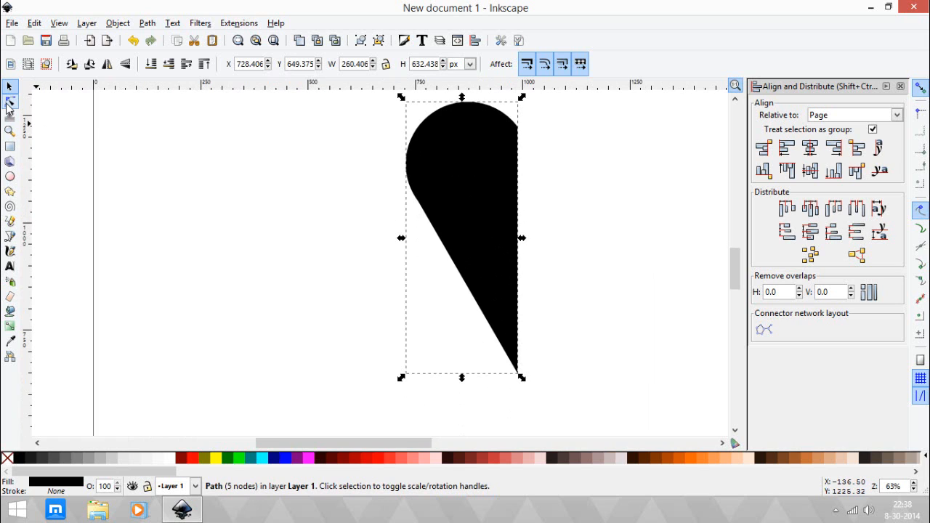
# Step: Node-edit the half shape: round the left lobe, curve the lower edge, raise the top-right node
pyautogui.click(9, 102)
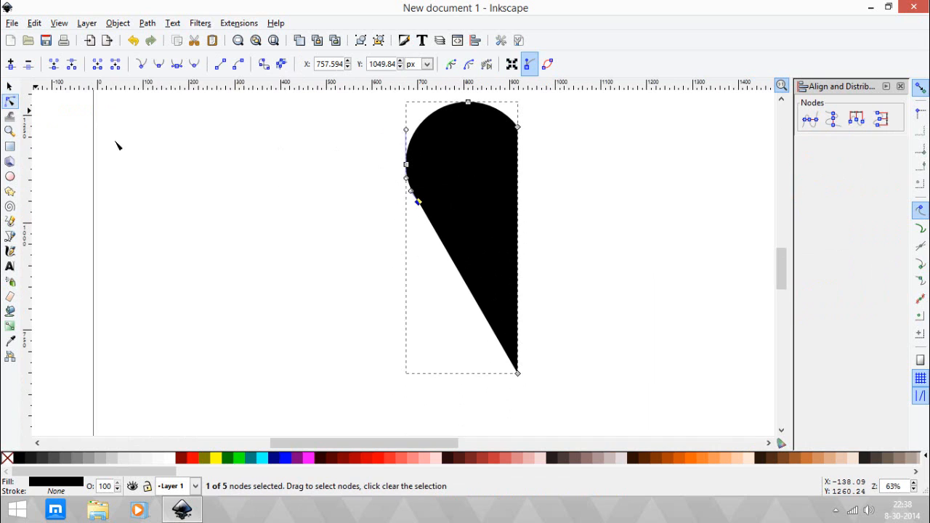
pyautogui.moveTo(419, 202); pyautogui.dragTo(424, 238)
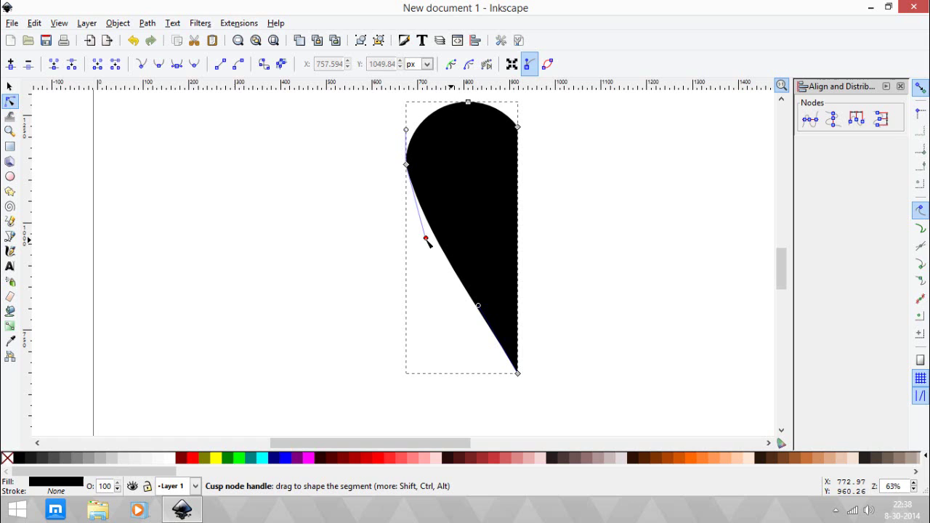
pyautogui.moveTo(427, 239); pyautogui.dragTo(404, 261)
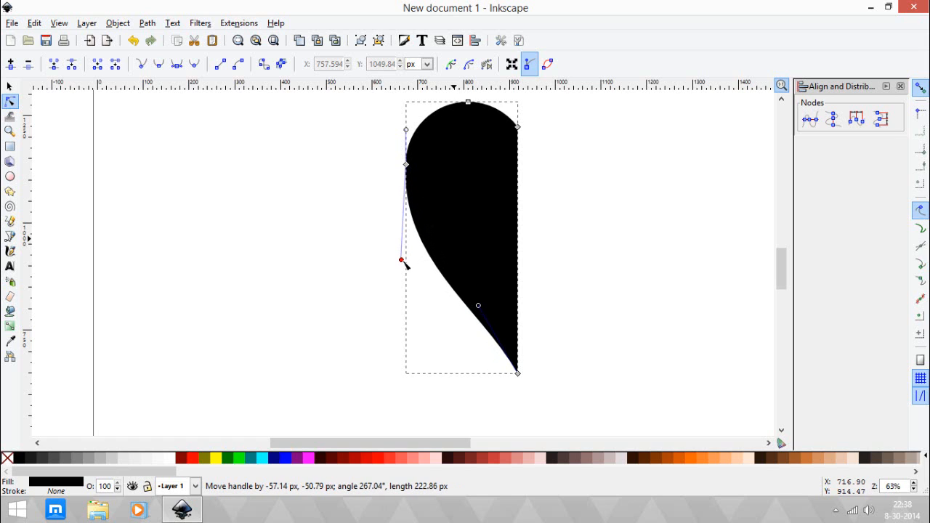
pyautogui.moveTo(518, 372); pyautogui.dragTo(517, 320)
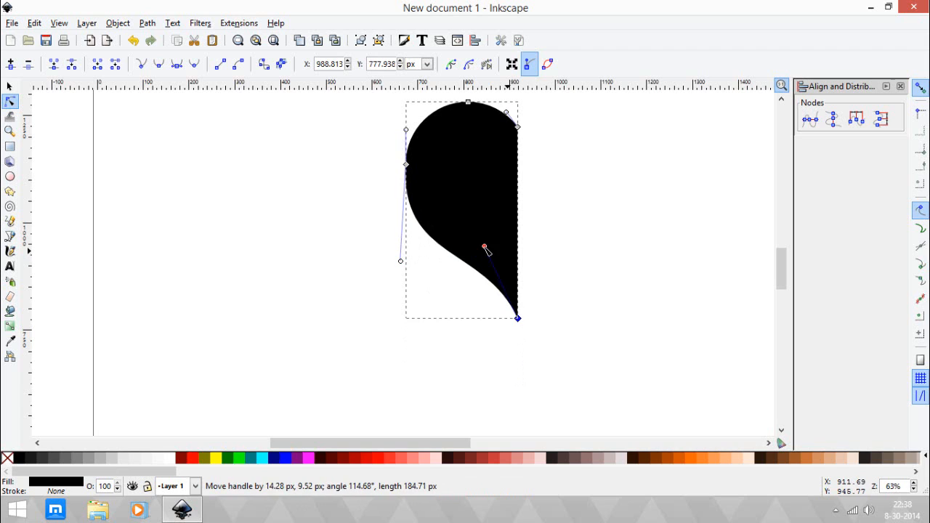
pyautogui.moveTo(485, 250); pyautogui.dragTo(484, 242)
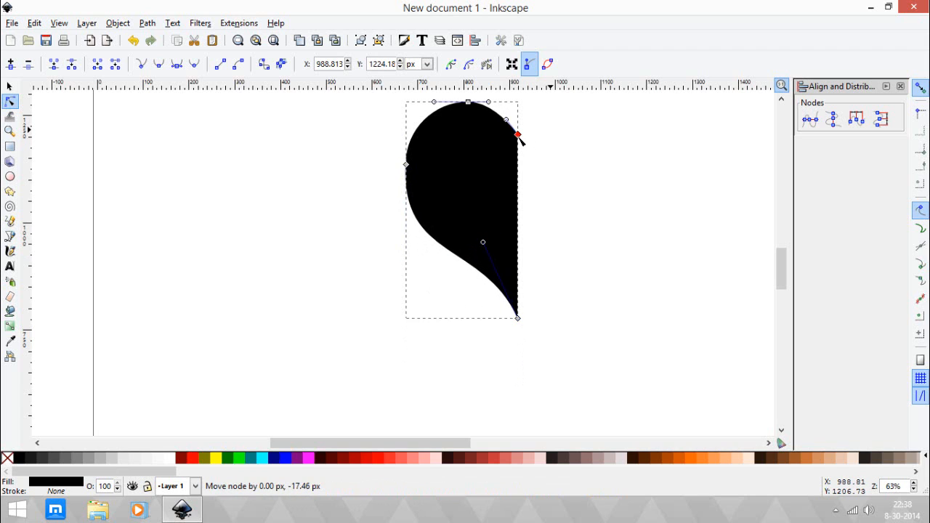
pyautogui.moveTo(518, 134); pyautogui.dragTo(464, 102)
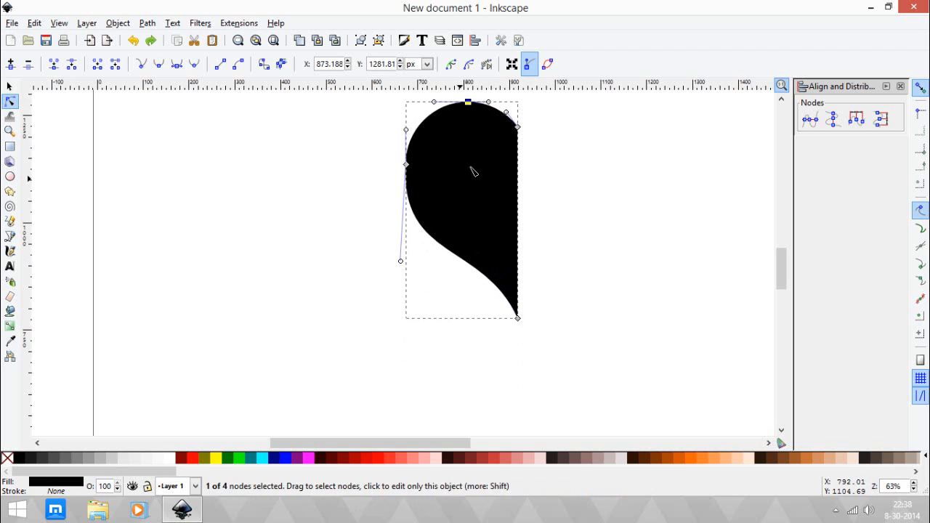
# Step: Refine the left lobe's curve so its handle points straight down
pyautogui.moveTo(400, 260); pyautogui.dragTo(407, 261)
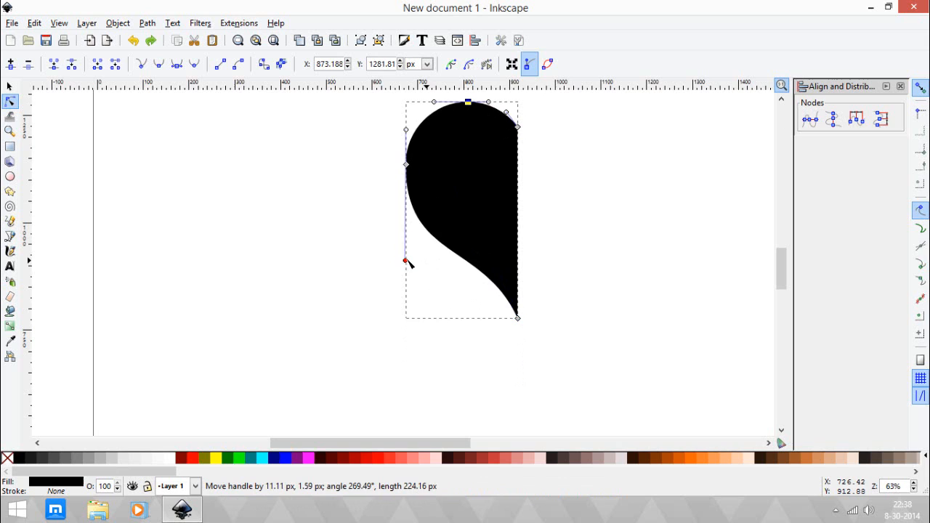
pyautogui.moveTo(407, 261); pyautogui.dragTo(406, 272)
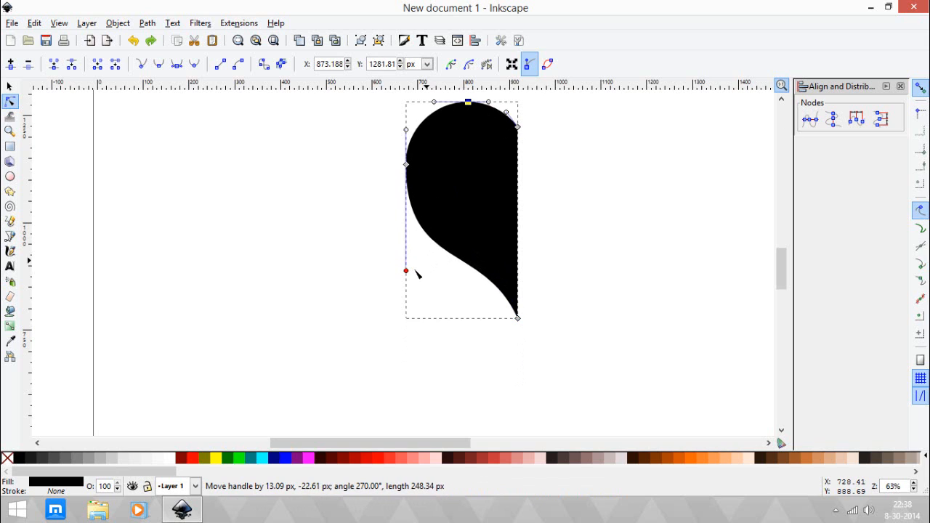
pyautogui.moveTo(405, 272); pyautogui.dragTo(406, 212)
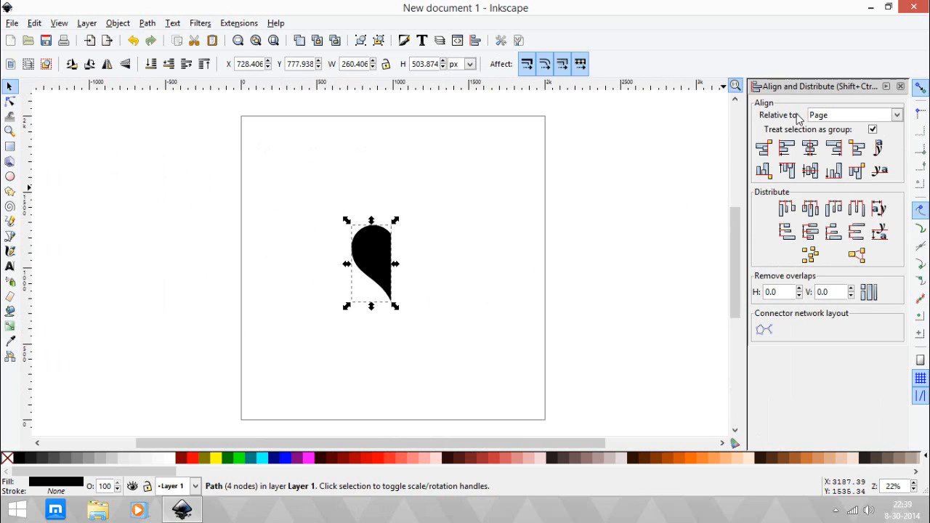
pyautogui.moveTo(832, 116)
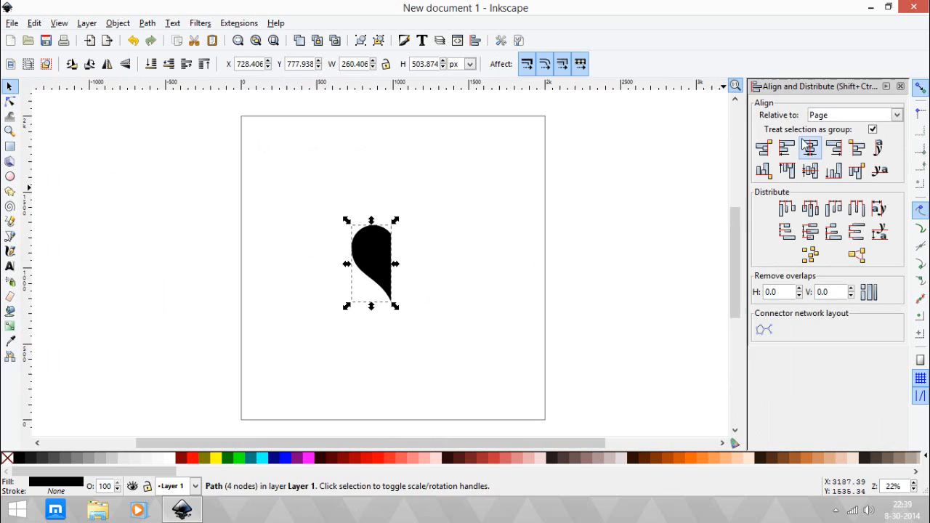
# Step: Align the half-heart's right side to the page's right edge, not treated as a group
pyautogui.click(872, 130)
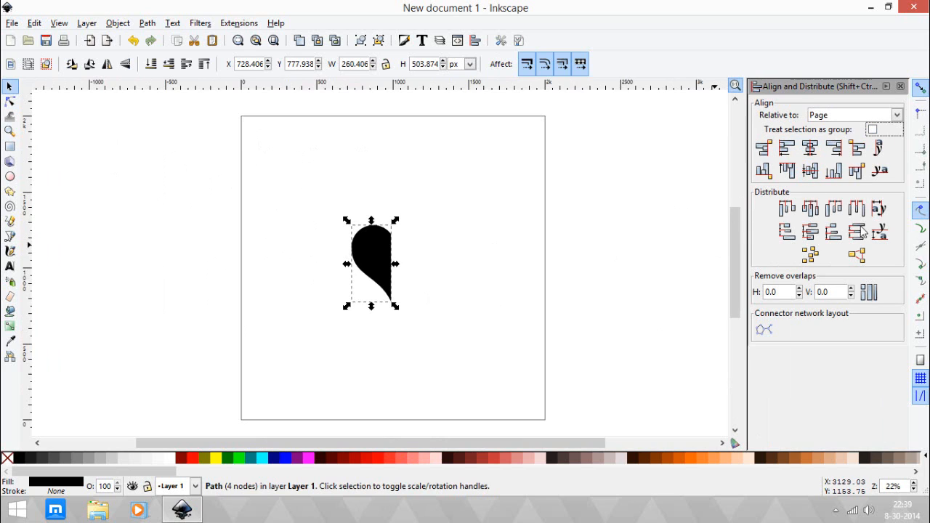
pyautogui.moveTo(838, 151)
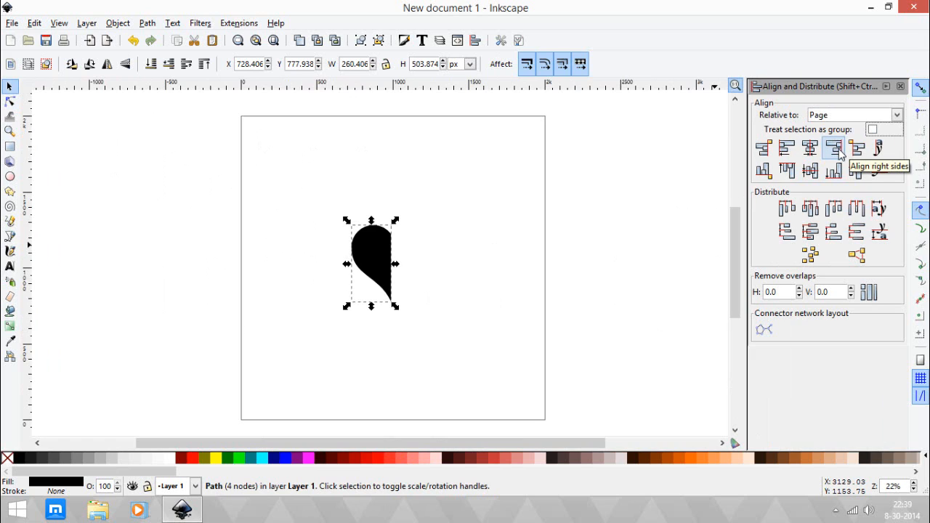
pyautogui.click(832, 150)
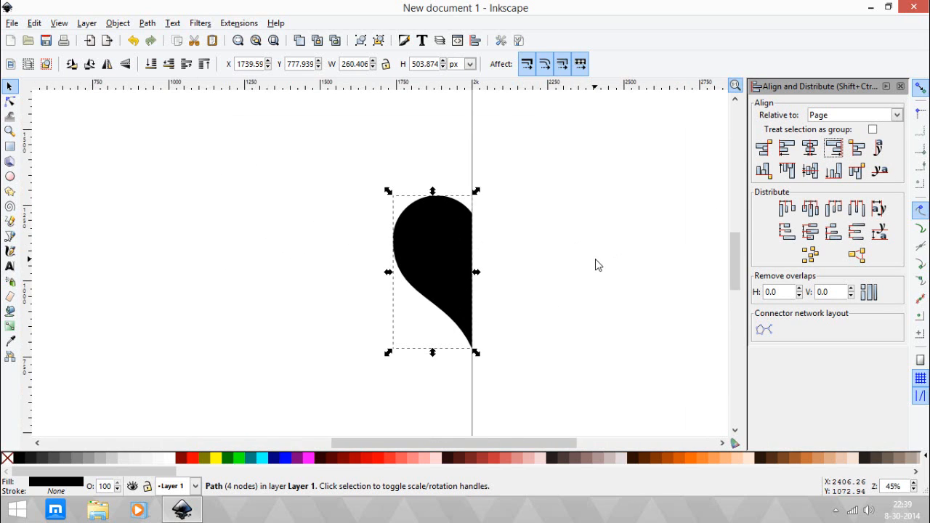
pyautogui.moveTo(573, 270)
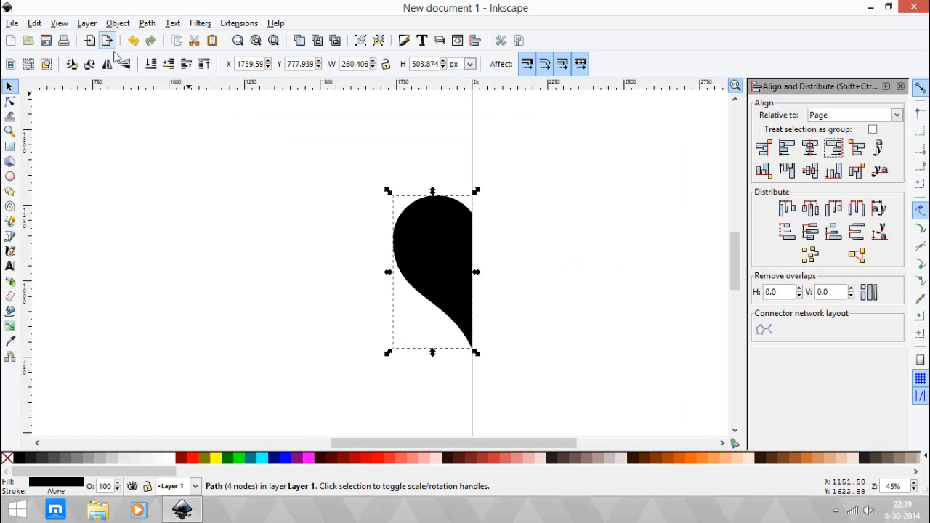
pyautogui.moveTo(108, 62)
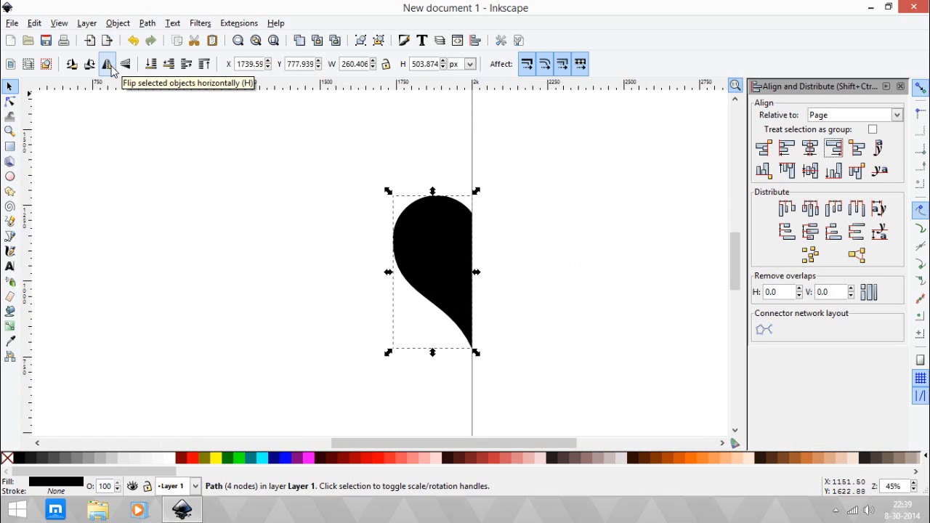
# Step: Flip the duplicated half horizontally so the two halves form a full heart
pyautogui.click(106, 64)
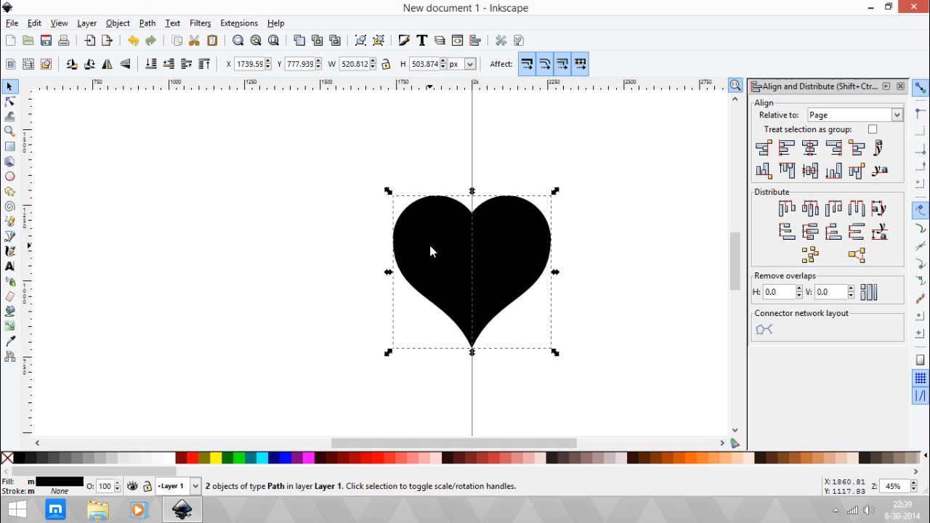
# Step: Union the two halves into a single heart path and select it
pyautogui.click(147, 24)
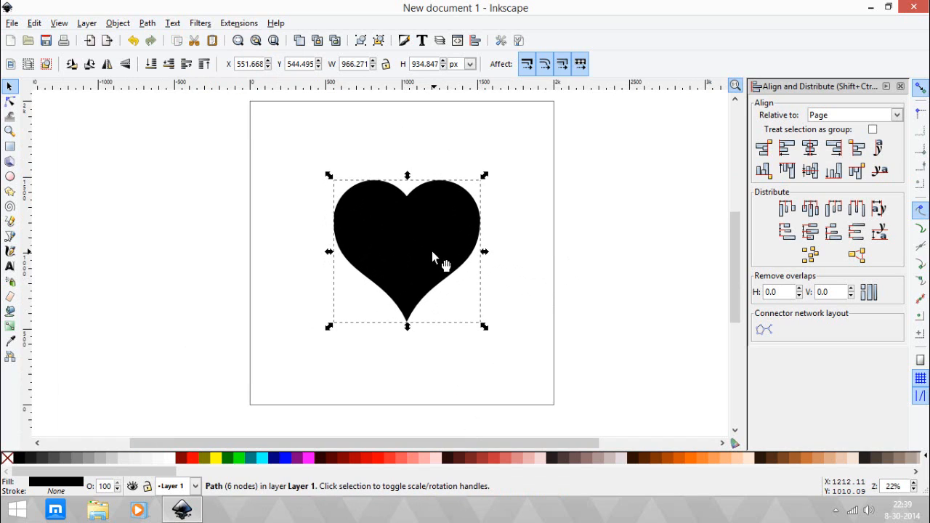
pyautogui.moveTo(431, 266)
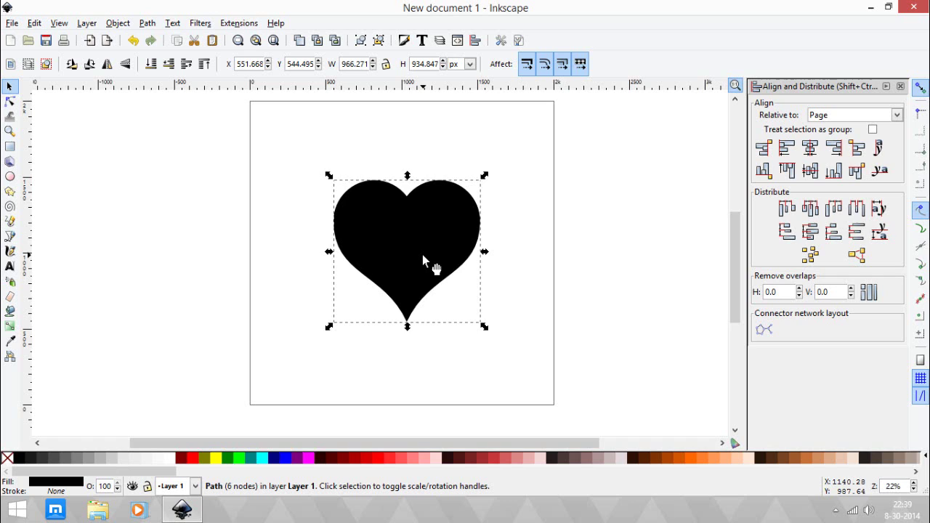
pyautogui.moveTo(586, 241)
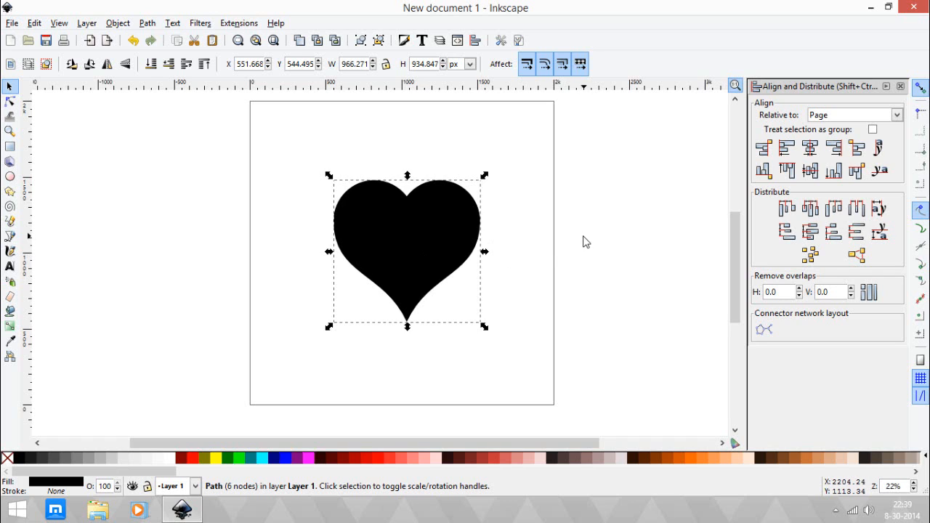
pyautogui.moveTo(500, 250)
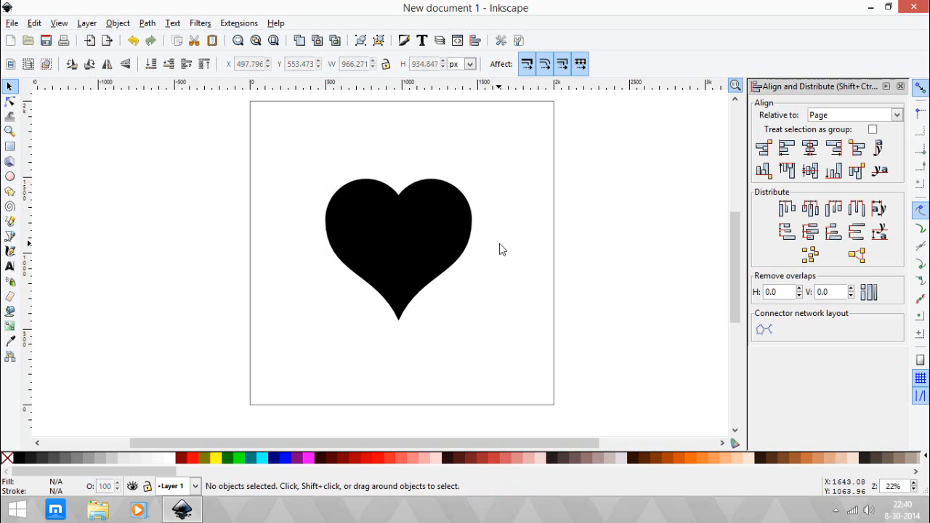
pyautogui.click(398, 247)
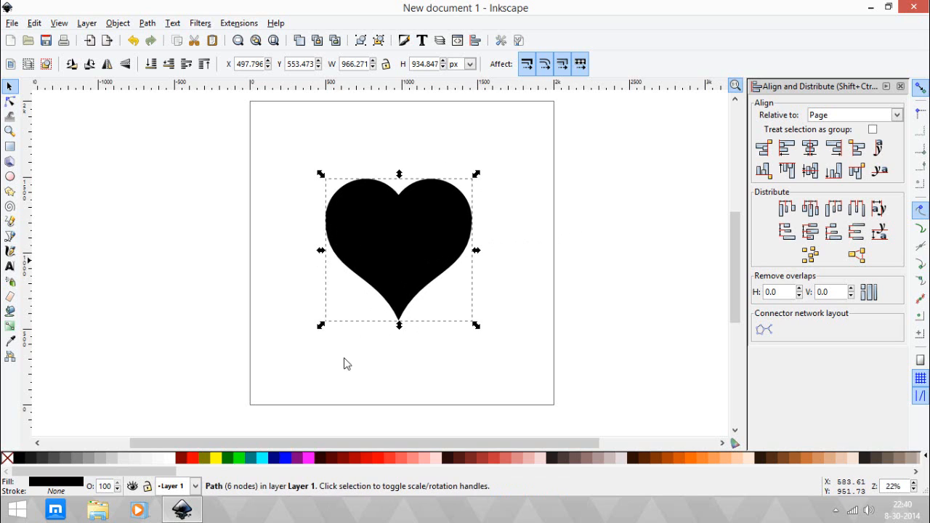